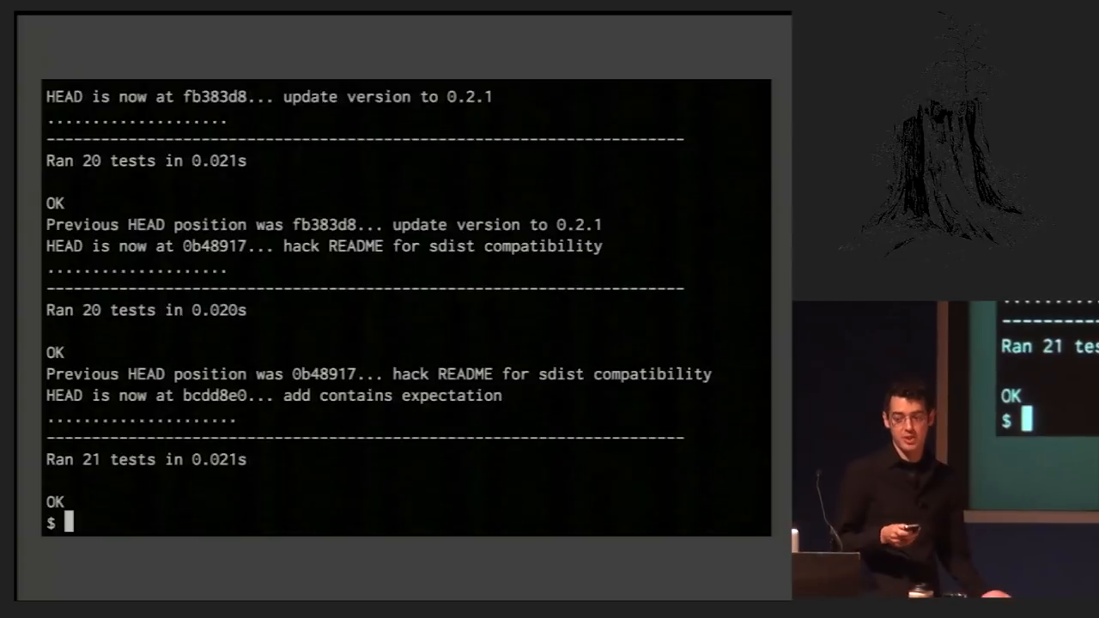
text((set -e && git rev-list --reverse master~3..master | while read rev; do git checkout $rev; python runtests.py; done))
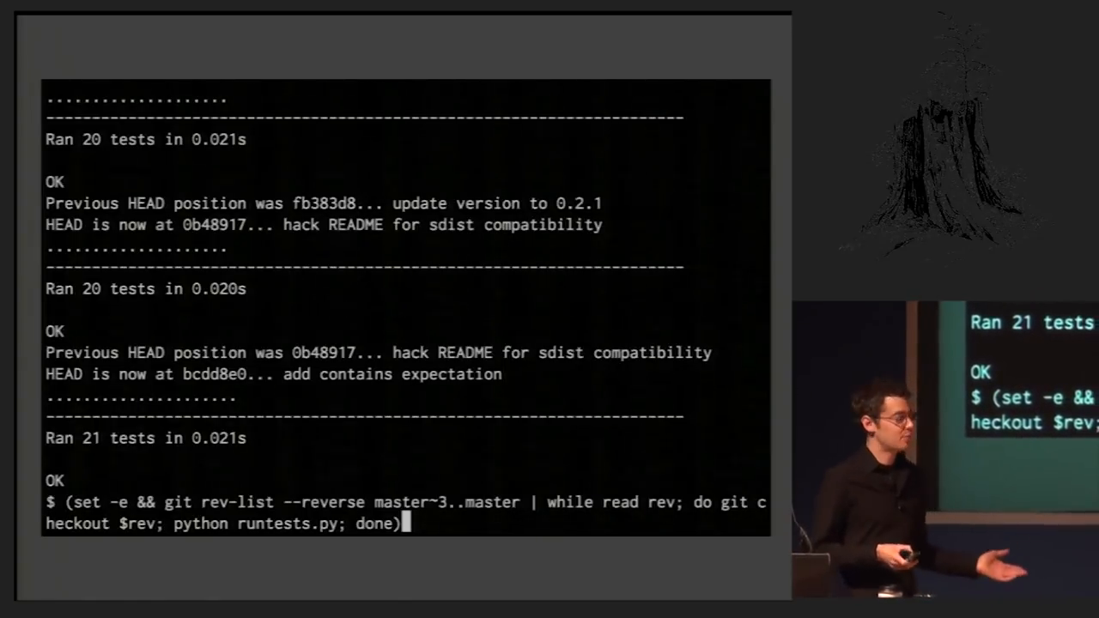